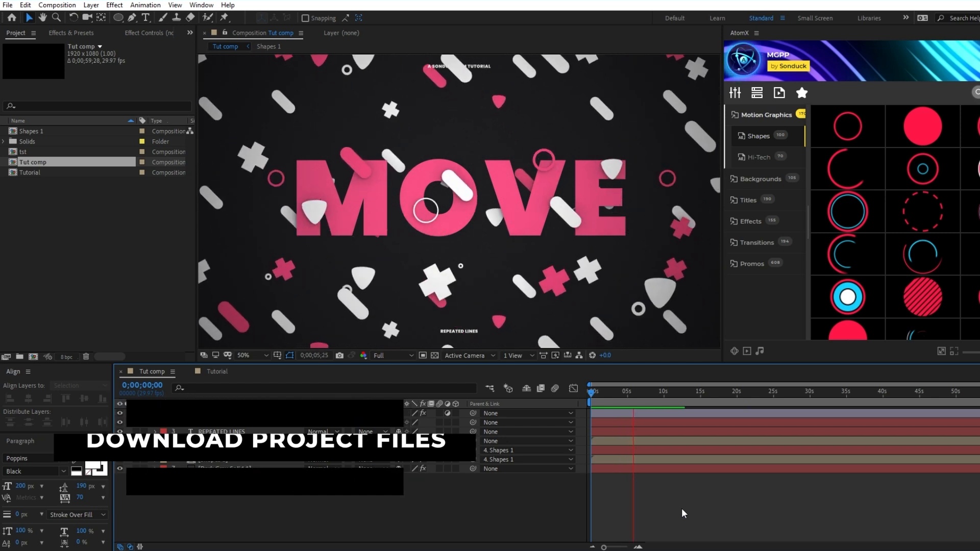
- Switch to the Tutorial composition in the timeline
{"action": "left_click", "coordinate": [217, 372]}
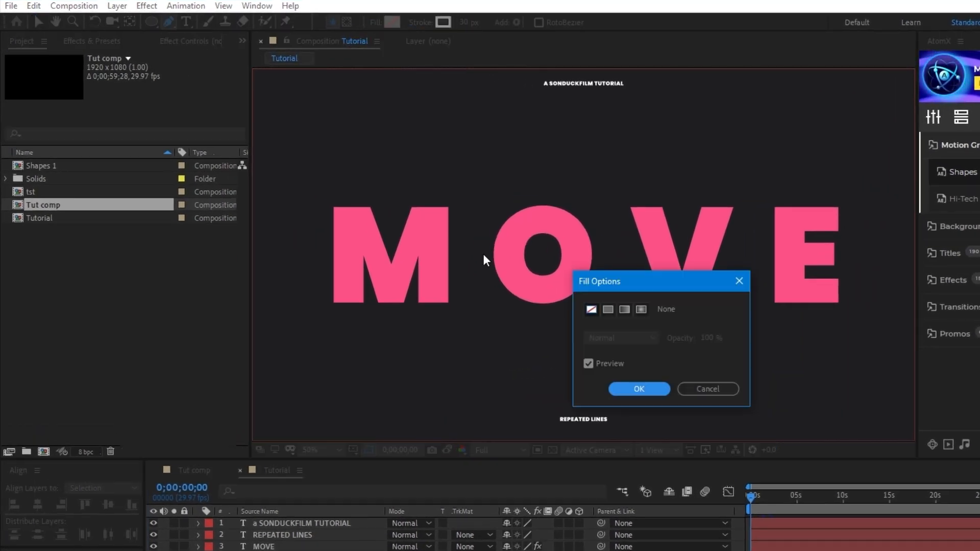
- Draw a fill-less stroke named Line with Round line caps and -45° rotation
{"action": "left_click", "coordinate": [638, 389]}
{"action": "type", "text": "Line"}
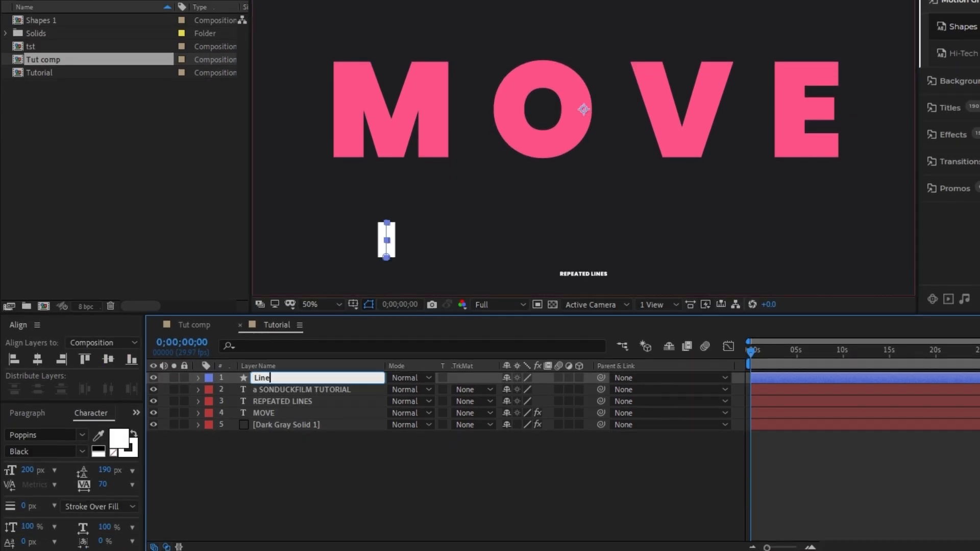
{"action": "left_click", "coordinate": [197, 378]}
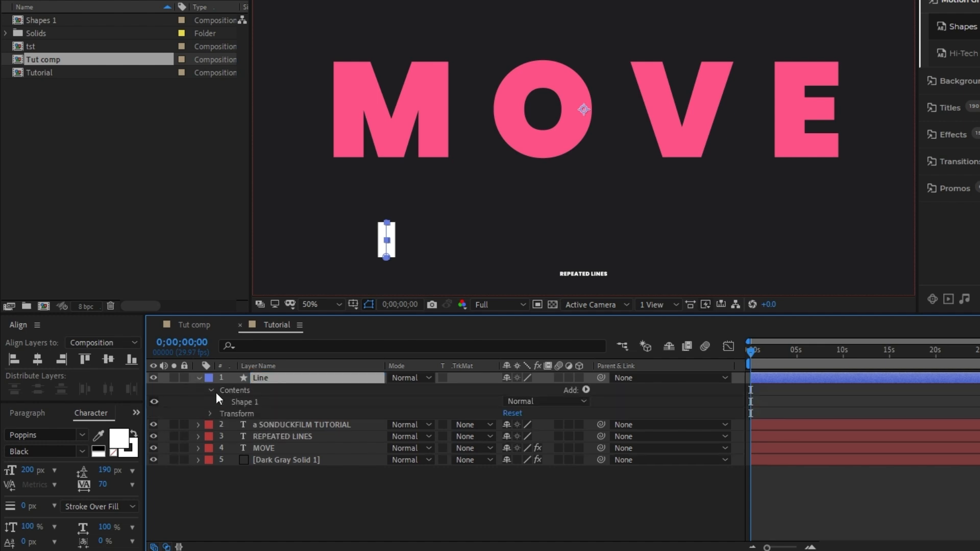
{"action": "left_click", "coordinate": [209, 402]}
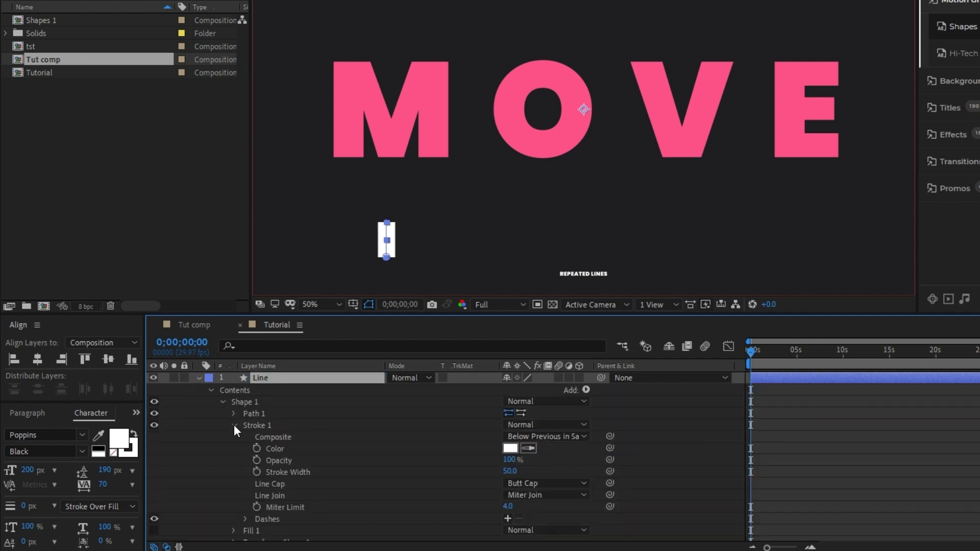
{"action": "left_click", "coordinate": [545, 483]}
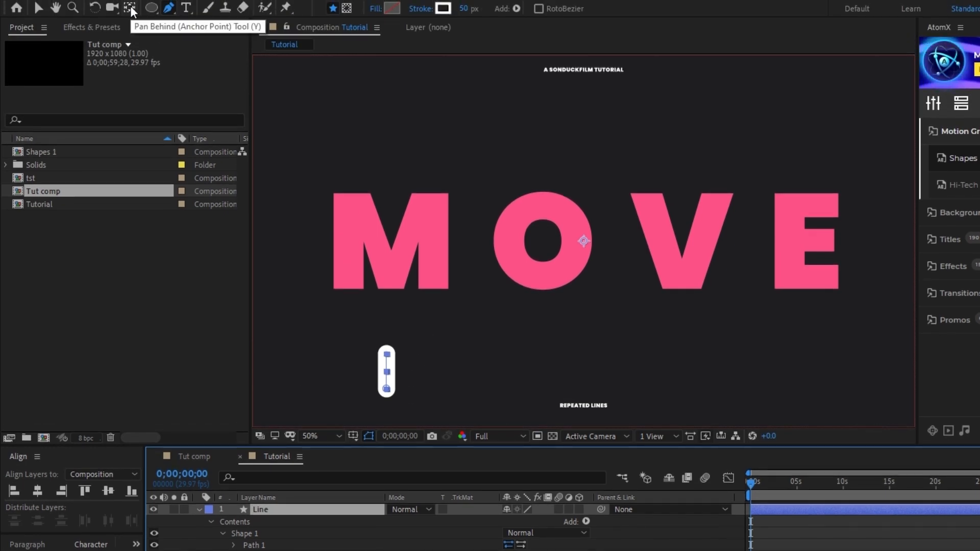
{"action": "left_click", "coordinate": [131, 8]}
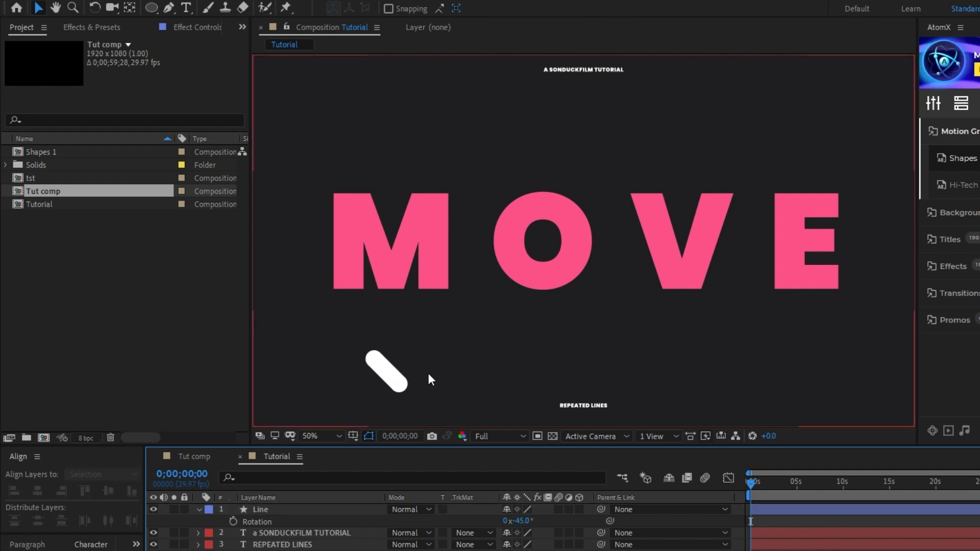
{"action": "mouse_move", "coordinate": [380, 411]}
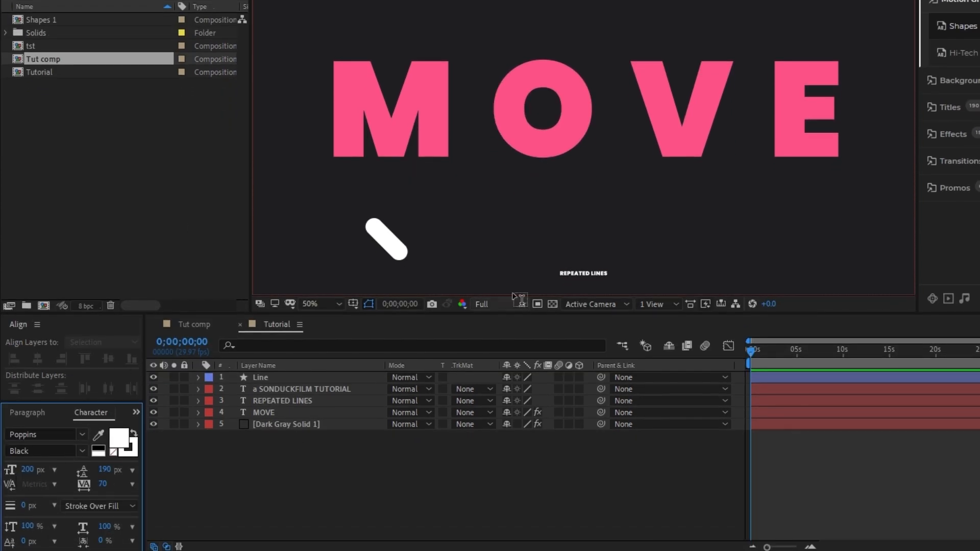
- Add a '+' text layer and place it right of the tilted line
{"action": "left_click", "coordinate": [505, 239]}
{"action": "type", "text": "+"}
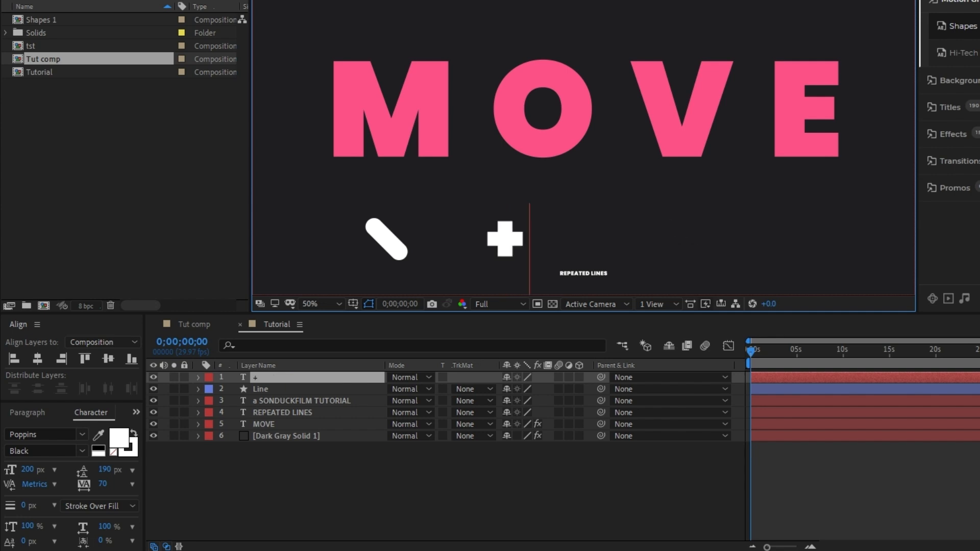
{"action": "left_click", "coordinate": [505, 240]}
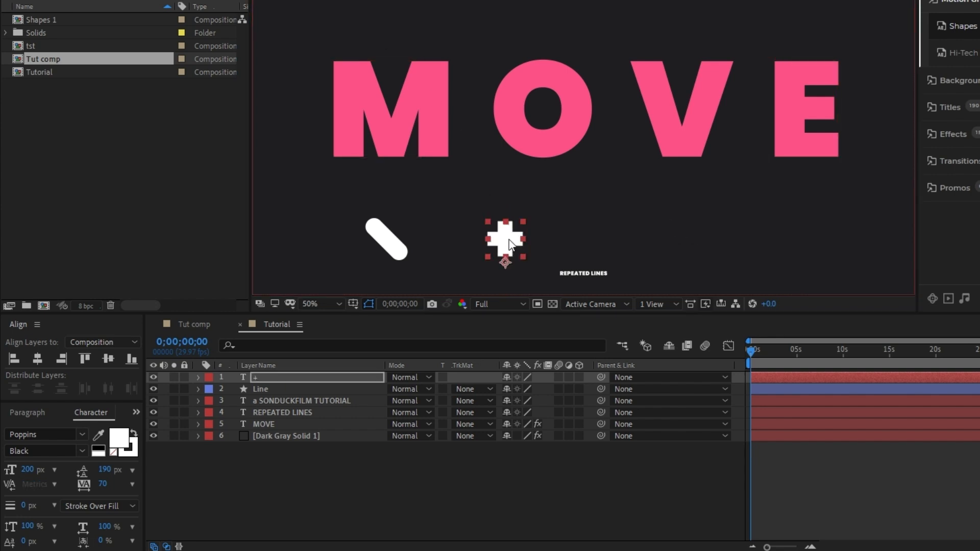
{"action": "mouse_move", "coordinate": [477, 262]}
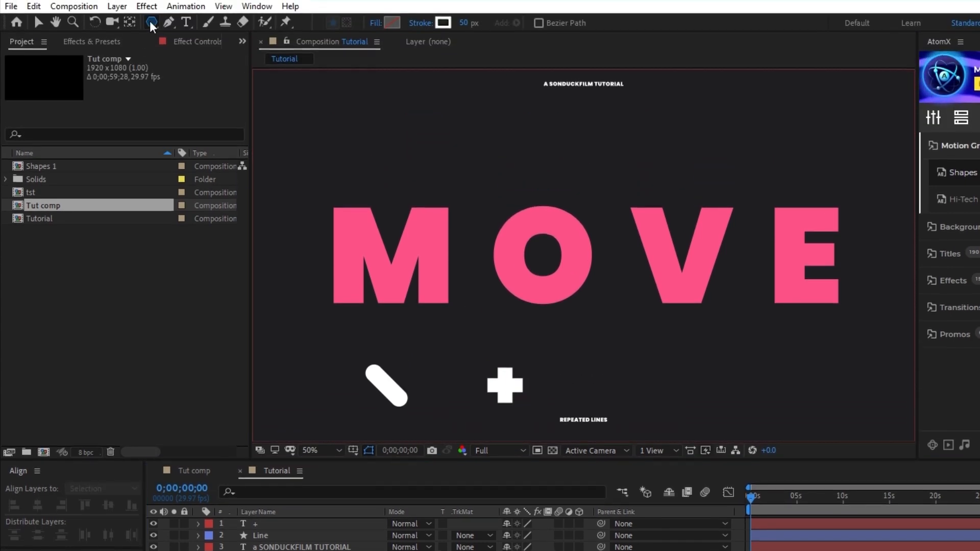
- Draw a stroke-less polygon named Triangle and reveal its Polystar Path settings
{"action": "left_click", "coordinate": [392, 24]}
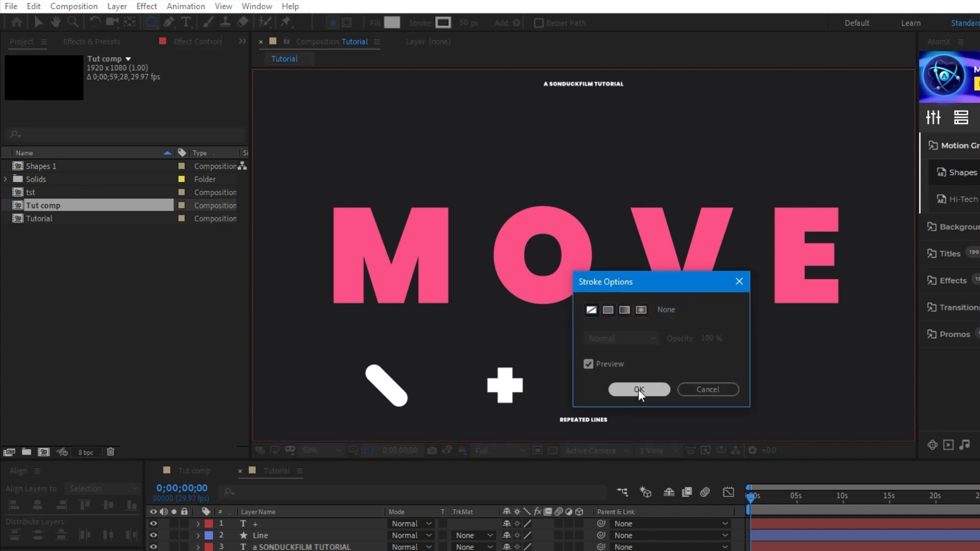
{"action": "left_click", "coordinate": [639, 389]}
{"action": "type", "text": "Triangle"}
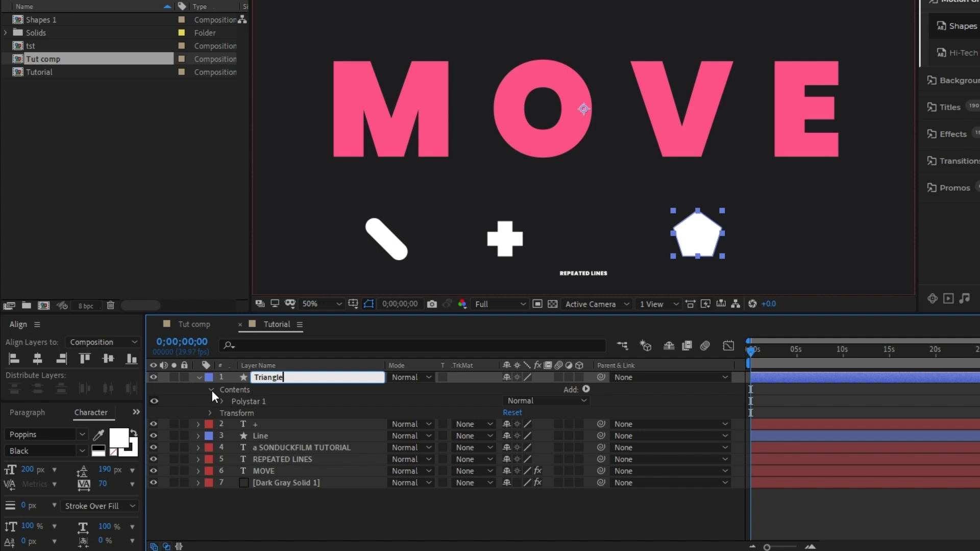
{"action": "left_click", "coordinate": [211, 402]}
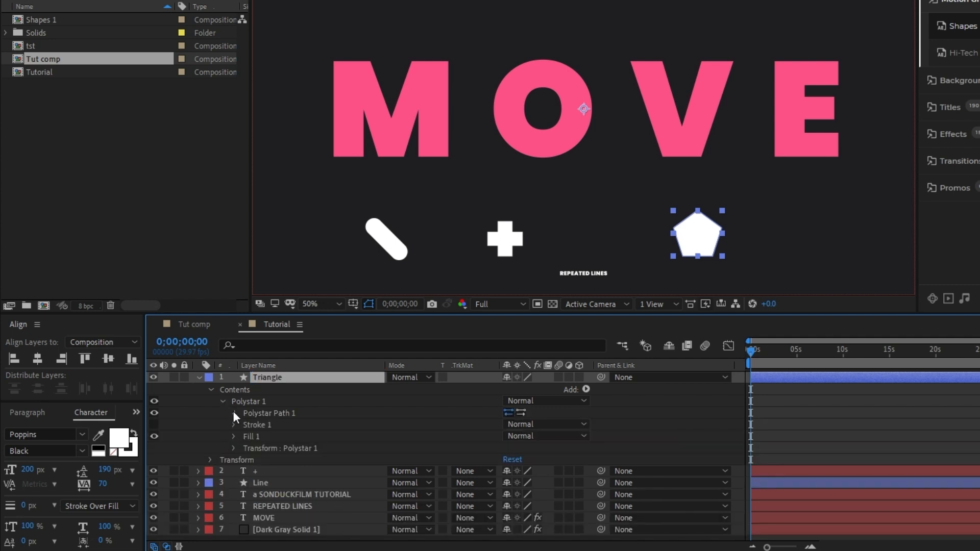
{"action": "left_click", "coordinate": [232, 413]}
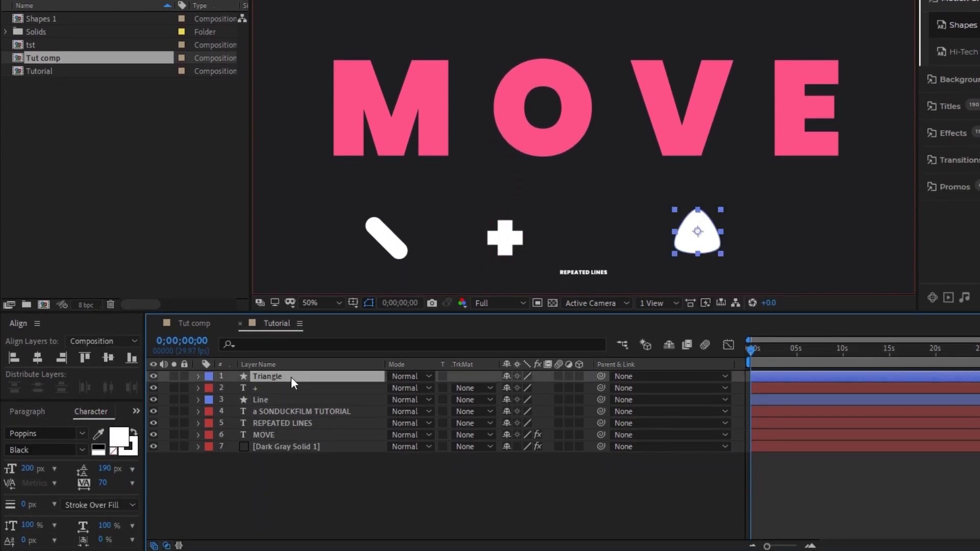
- Drive the Triangle's rotation with a time*20 expression so it spins continuously
{"action": "left_click", "coordinate": [199, 375]}
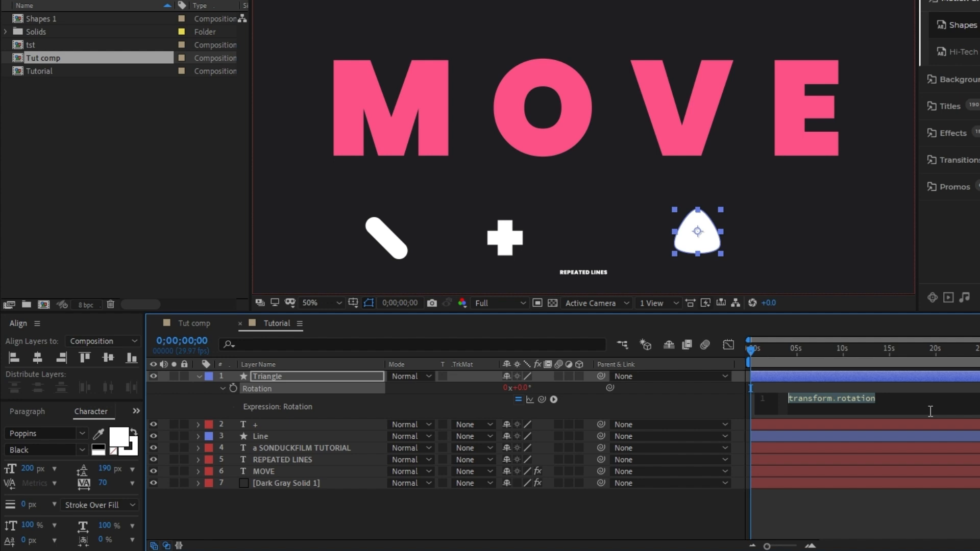
{"action": "type", "text": "time*20"}
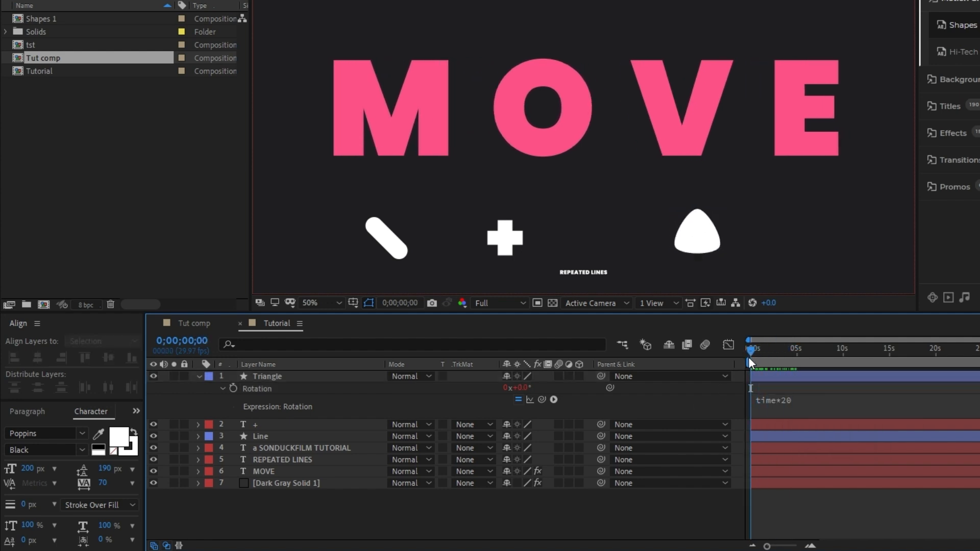
{"action": "left_click", "coordinate": [773, 401]}
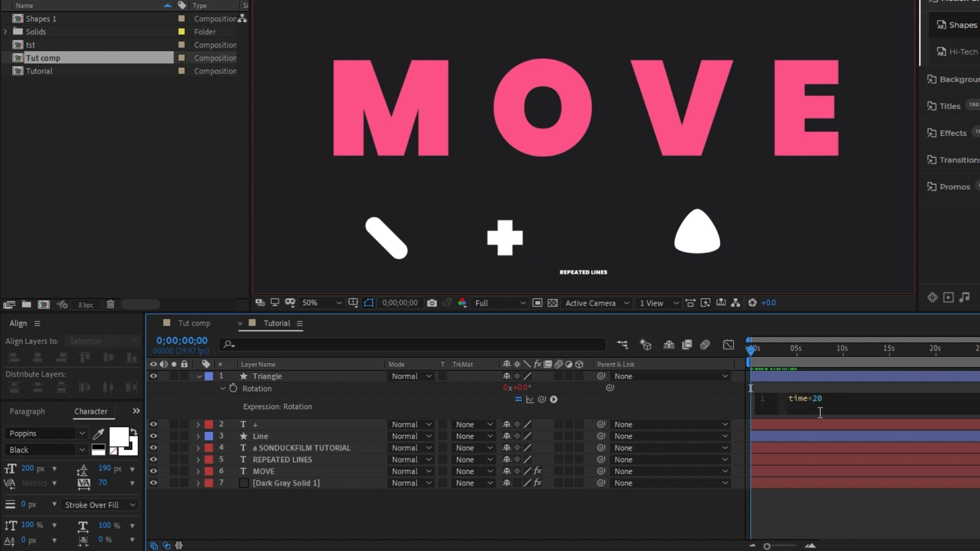
{"action": "left_click", "coordinate": [269, 376]}
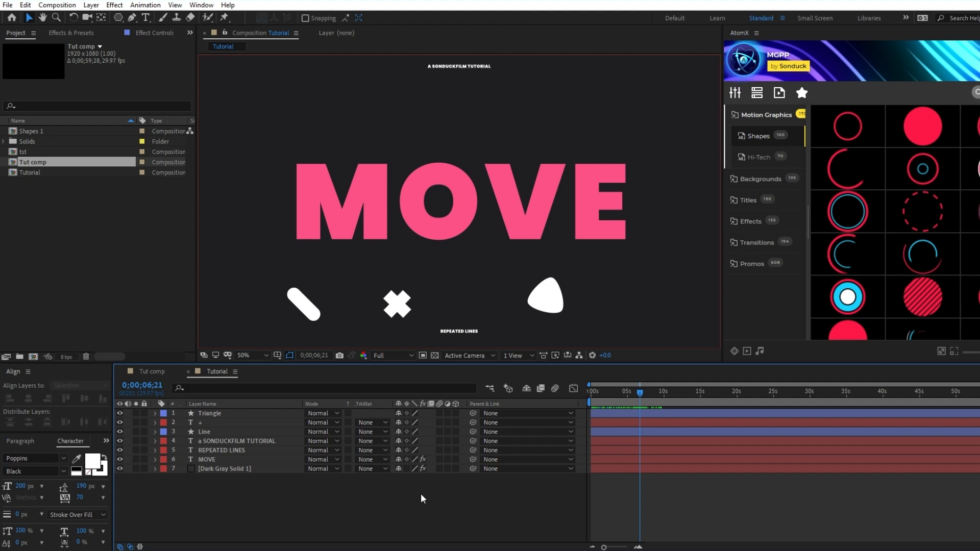
- Keyframe the Circle from Scale 0%/Stroke 50 at 0s to Scale 100%/Stroke 0 at 1s
{"action": "left_click", "coordinate": [101, 18]}
{"action": "type", "text": "0"}
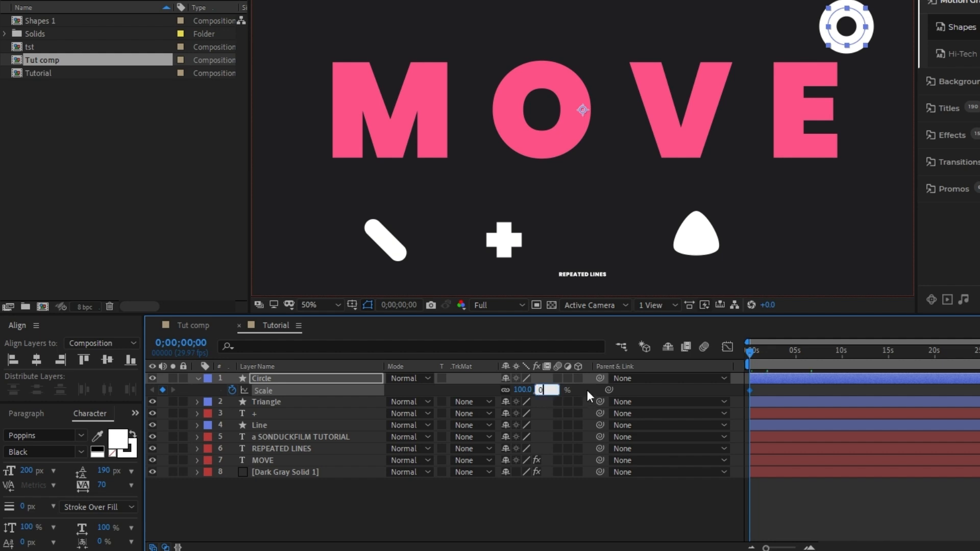
{"action": "left_click", "coordinate": [198, 378]}
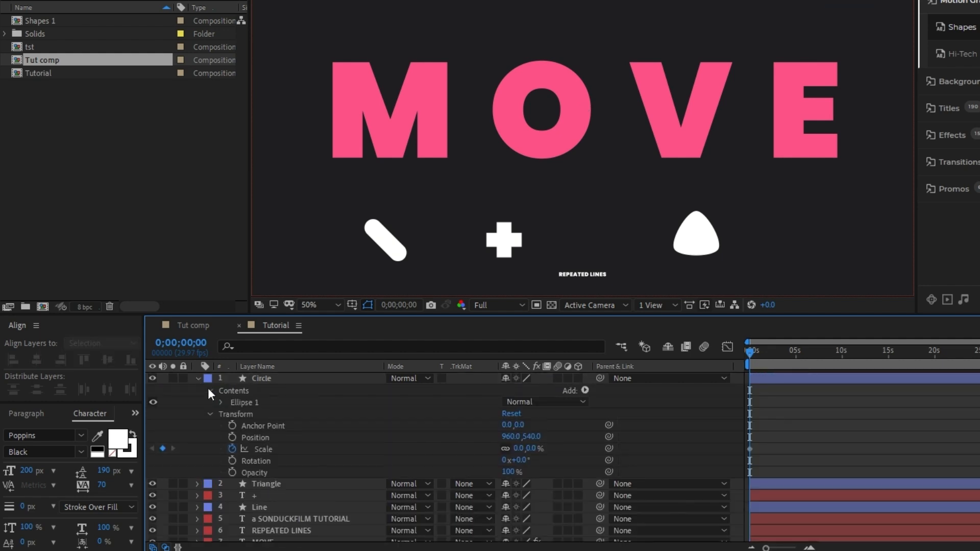
{"action": "left_click", "coordinate": [221, 402]}
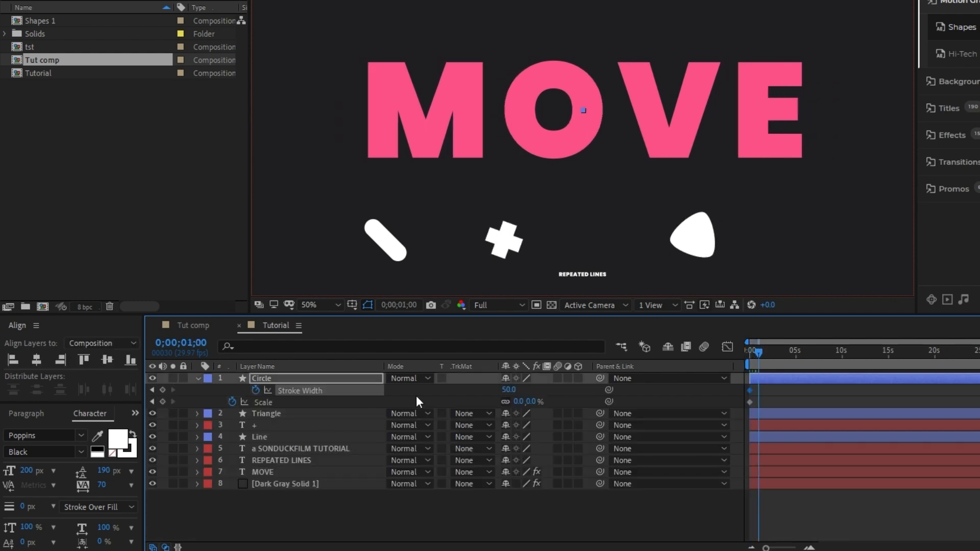
{"action": "double_click", "coordinate": [508, 389]}
{"action": "type", "text": "0"}
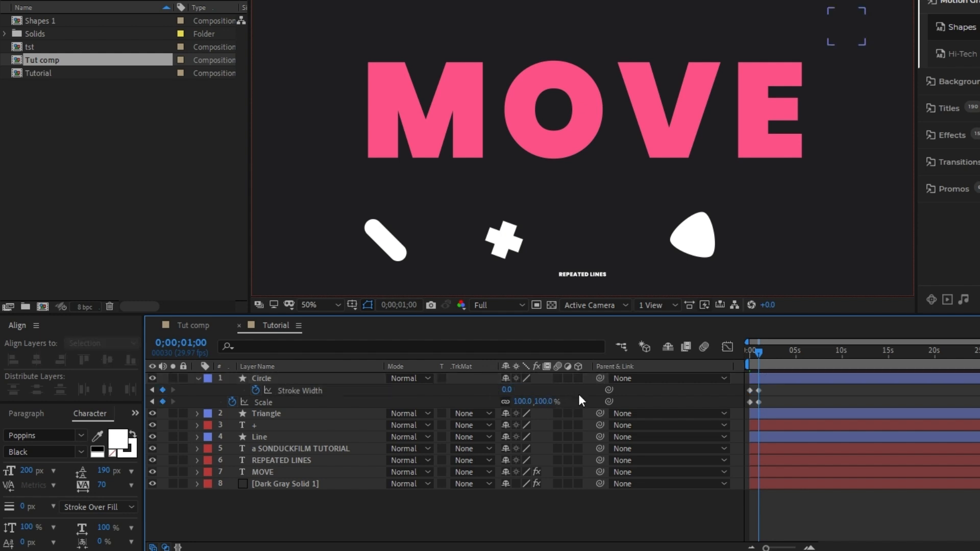
- Hold Scale with a keyframe at 2s and loop Scale and Stroke Width with loopOut()
{"action": "left_click", "coordinate": [162, 390]}
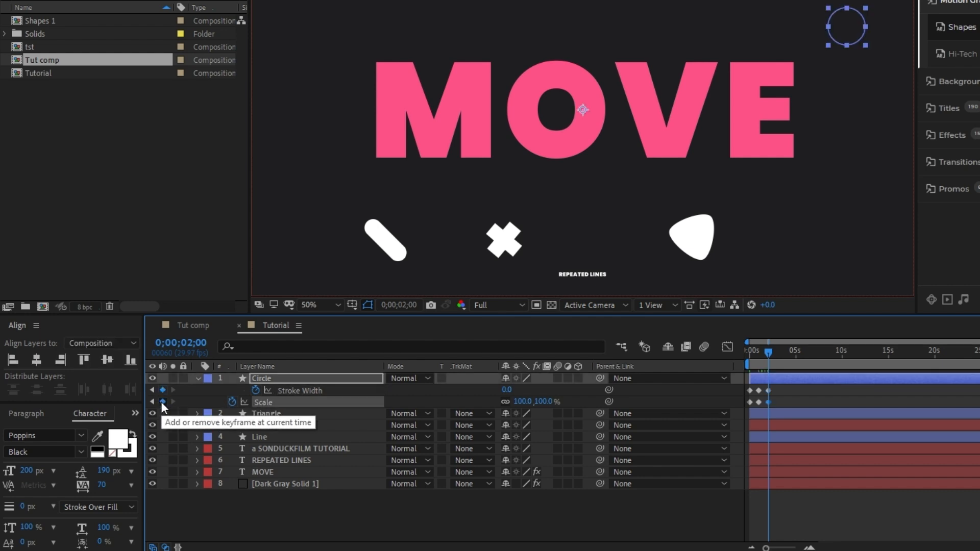
{"action": "left_click", "coordinate": [255, 390]}
{"action": "type", "text": "loopOut()"}
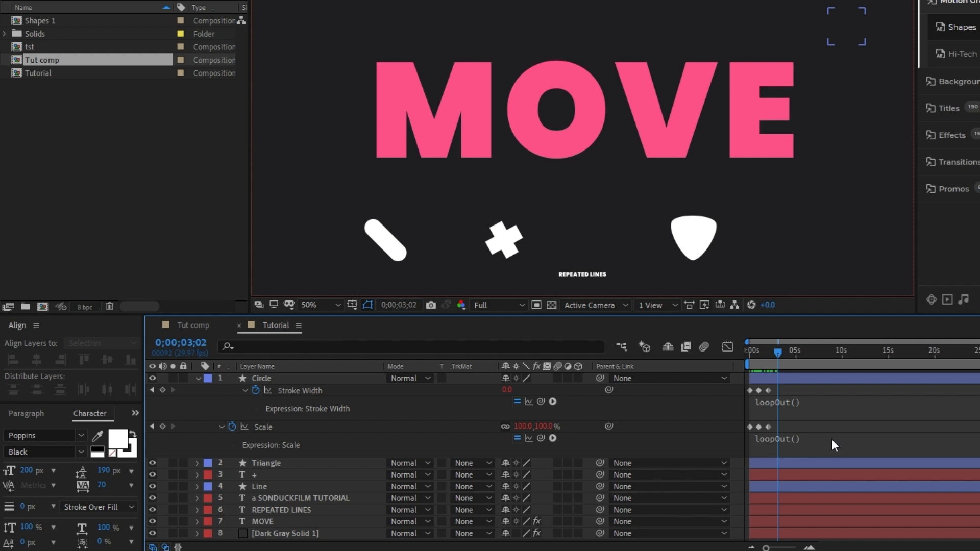
{"action": "mouse_move", "coordinate": [295, 381]}
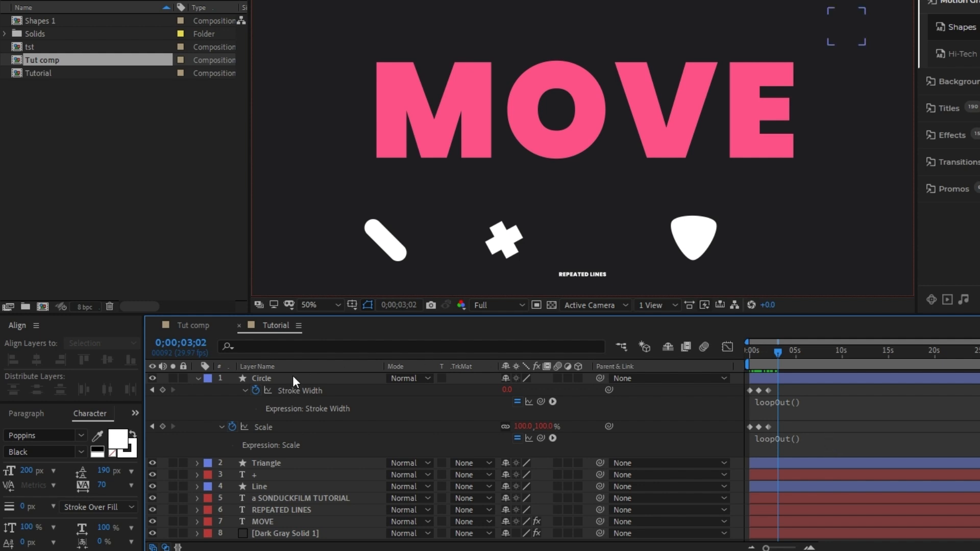
{"action": "left_click", "coordinate": [262, 378]}
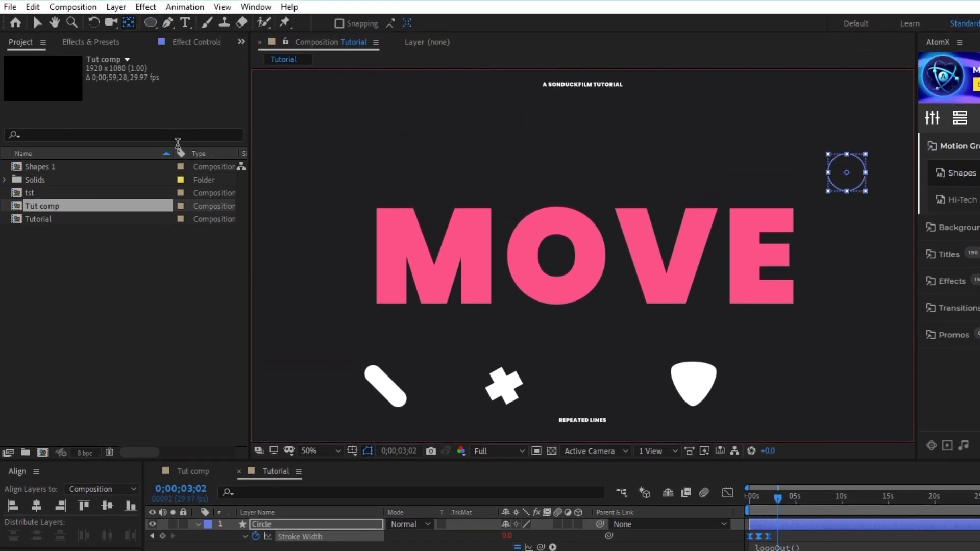
{"action": "left_click", "coordinate": [777, 496]}
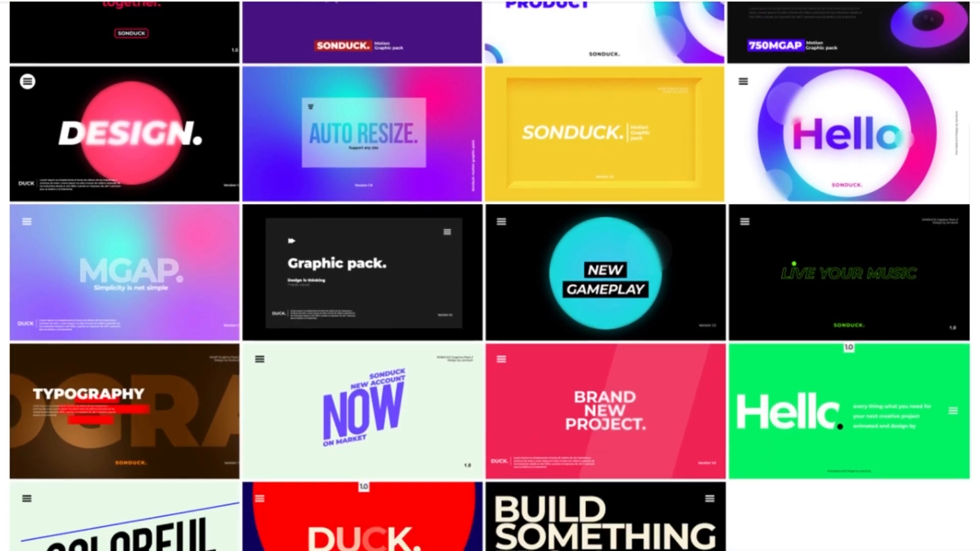
{"action": "scroll", "scroll_direction": "down", "scroll_amount": 3}
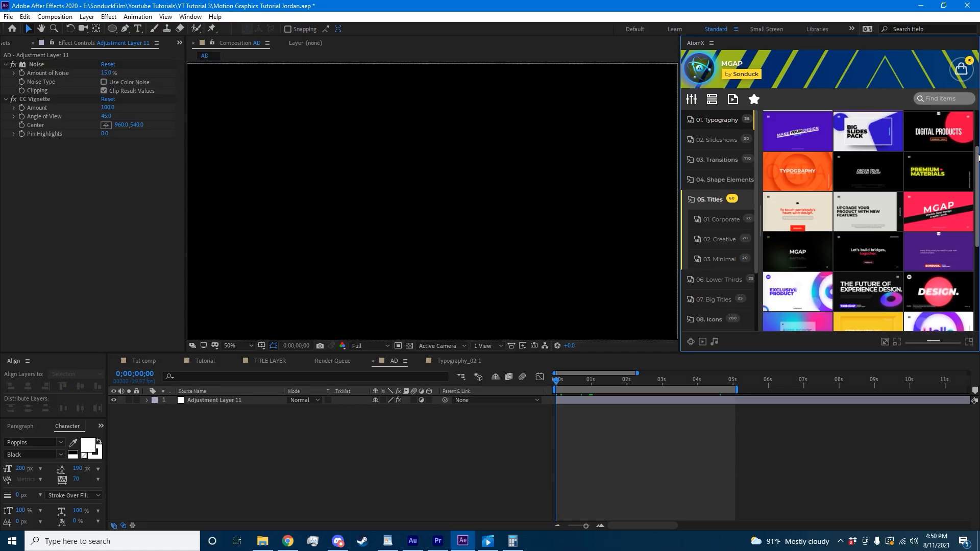
{"action": "scroll", "scroll_direction": "down", "scroll_amount": 3}
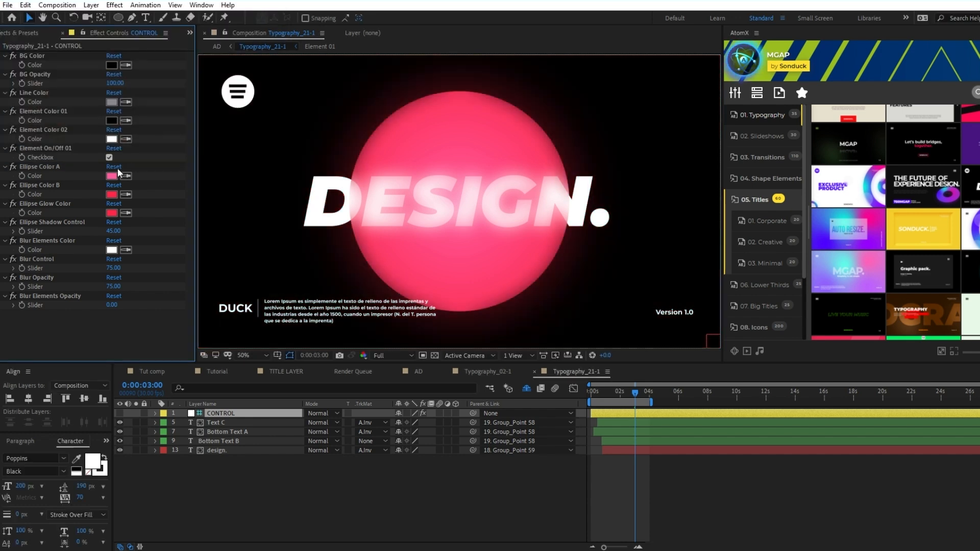
{"action": "left_click_drag", "start_coordinate": [113, 231], "coordinate": [114, 231]}
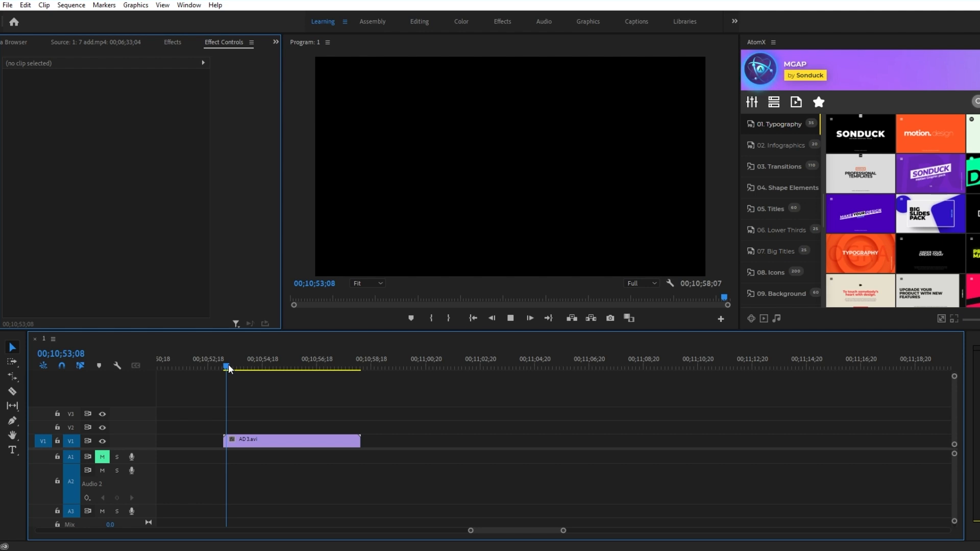
{"action": "left_click", "coordinate": [267, 359]}
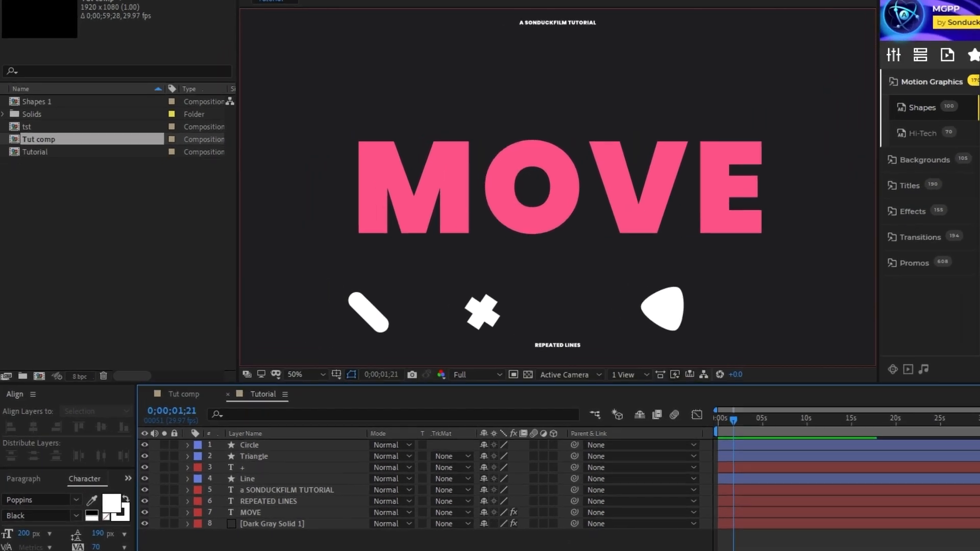
- Scatter duplicated shapes around the title and give Circle 5 a pink #FE5187 Fill effect
{"action": "left_click", "coordinate": [256, 487]}
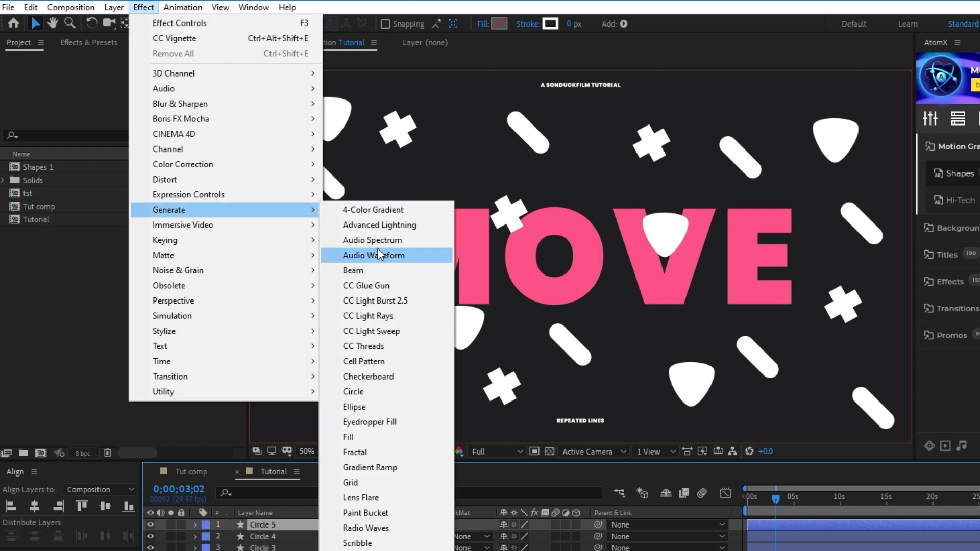
{"action": "left_click", "coordinate": [348, 438]}
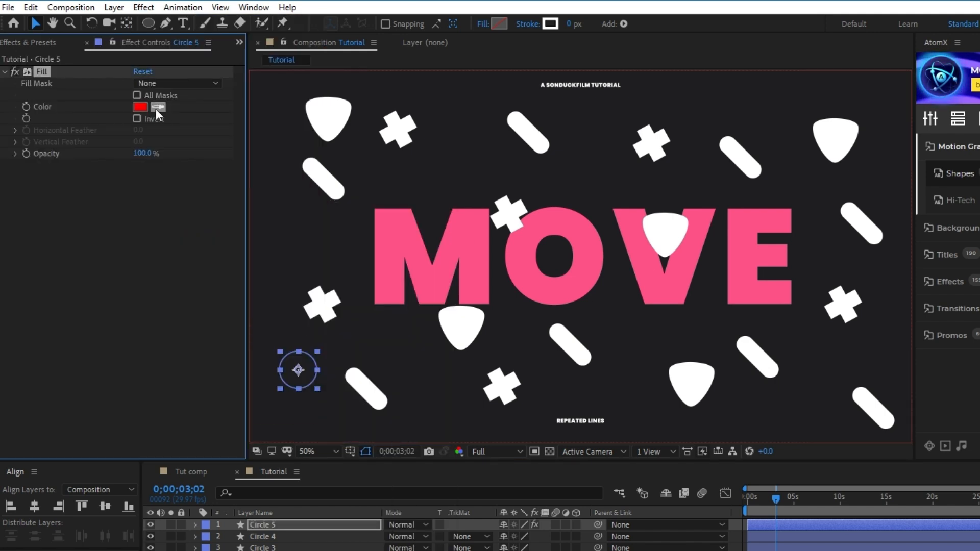
{"action": "left_click", "coordinate": [140, 106]}
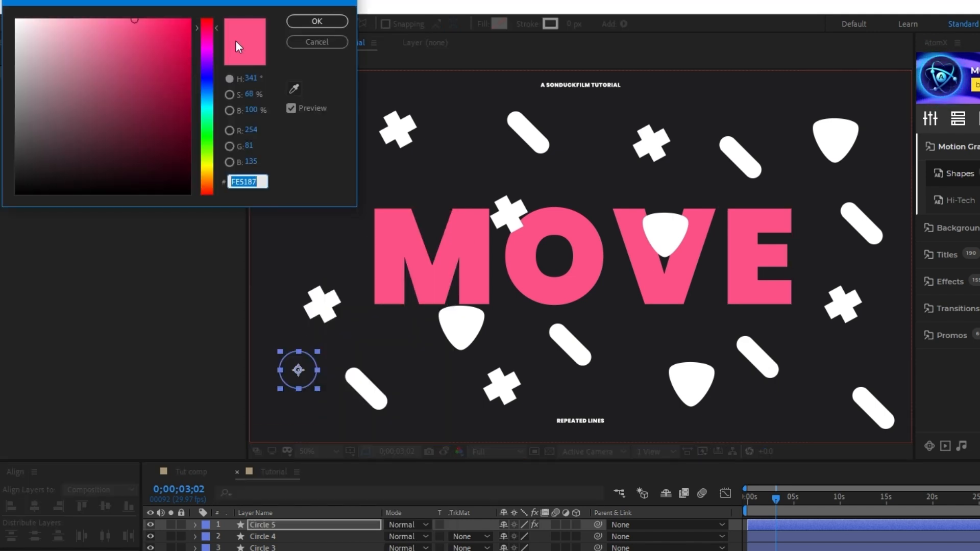
{"action": "left_click", "coordinate": [317, 21]}
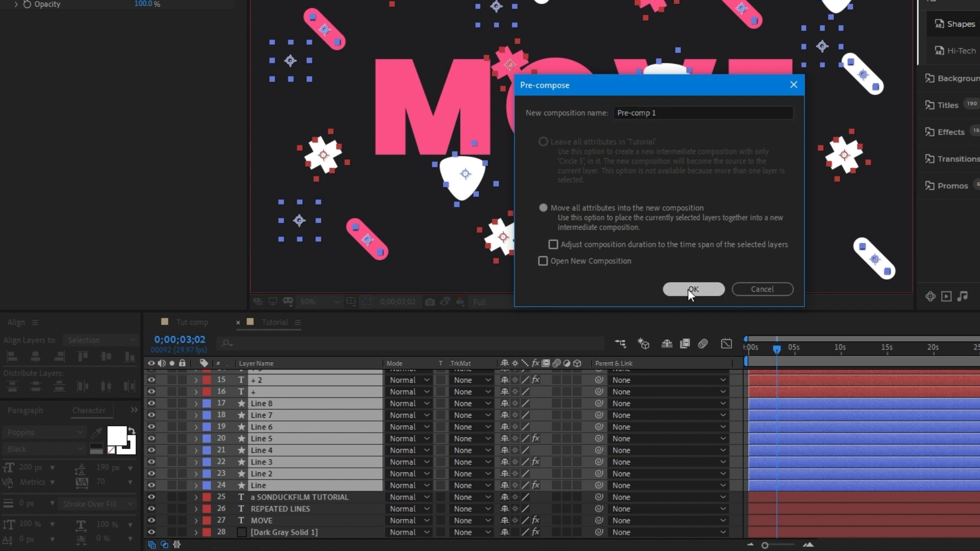
- Pre-compose the shapes, apply Motion Tile and scroll Tile Center endlessly with loopOut("continue")
{"action": "left_click", "coordinate": [693, 289]}
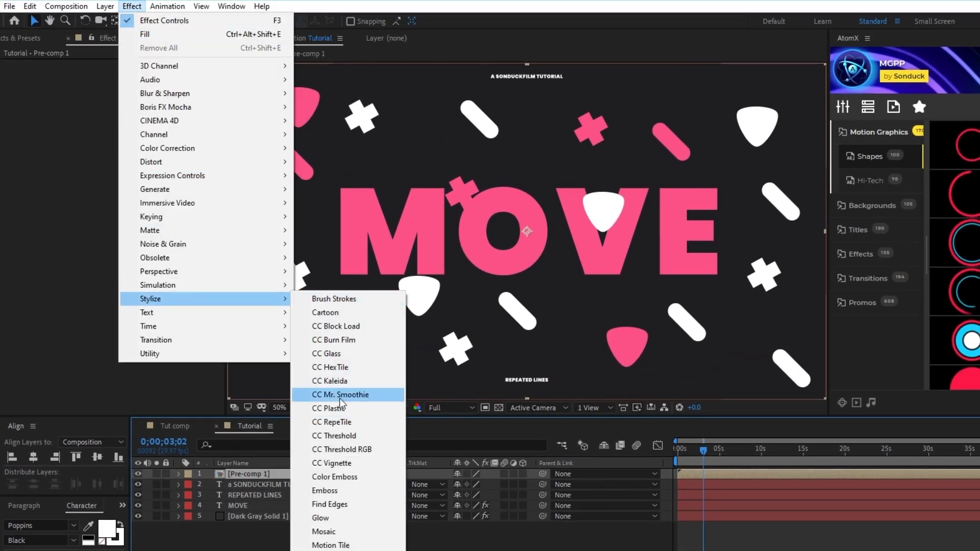
{"action": "left_click", "coordinate": [330, 544]}
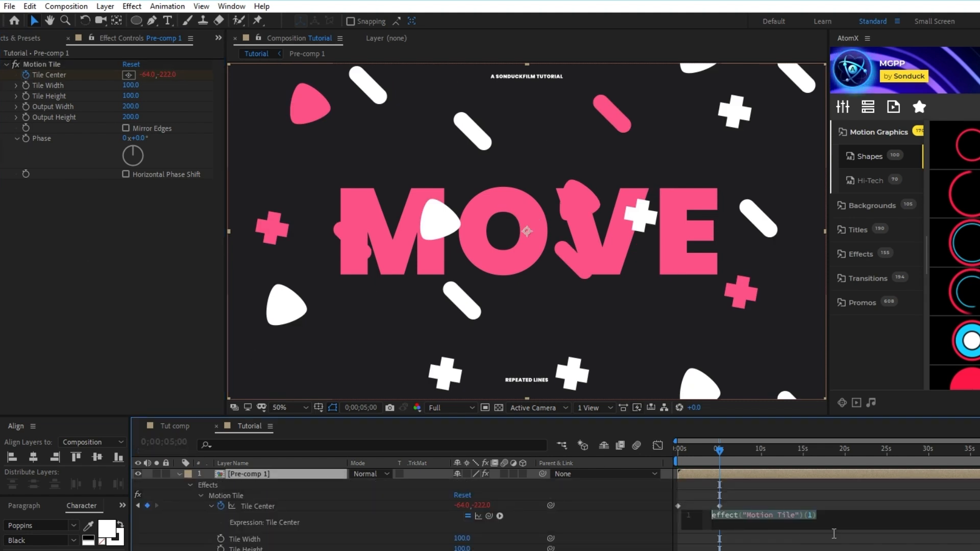
{"action": "type", "text": "loopO"}
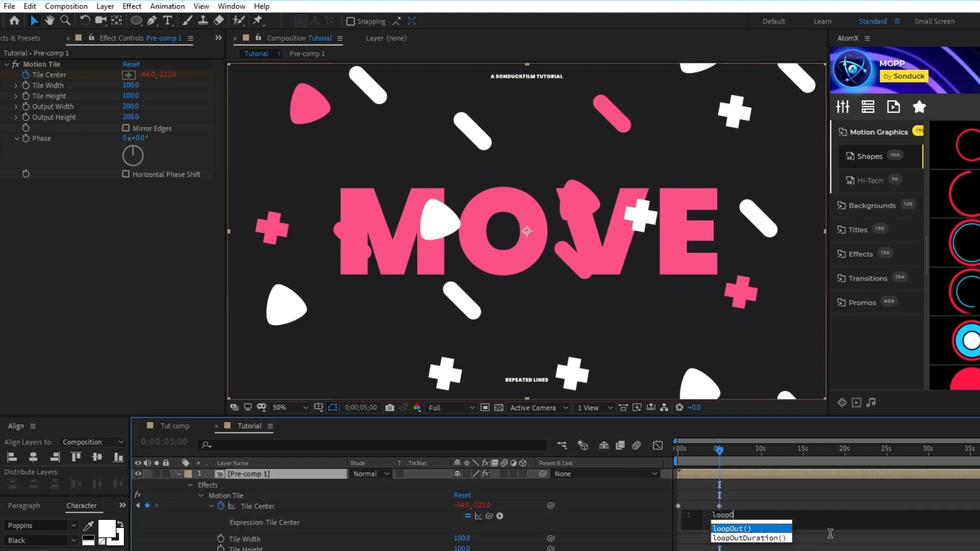
{"action": "left_click", "coordinate": [730, 528]}
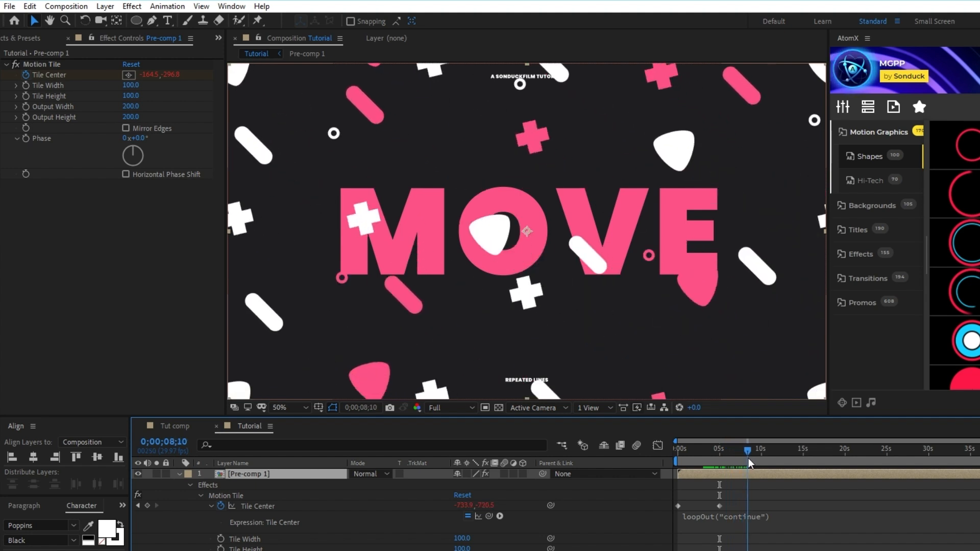
{"action": "left_click", "coordinate": [692, 449]}
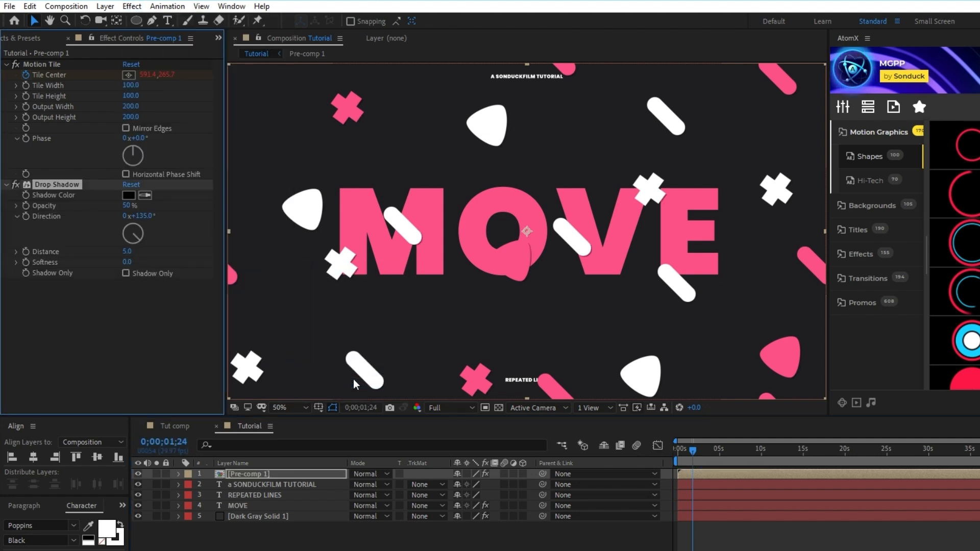
- Set Drop Shadow to 220° softness 25, then duplicate it with softness 175
{"action": "double_click", "coordinate": [138, 216]}
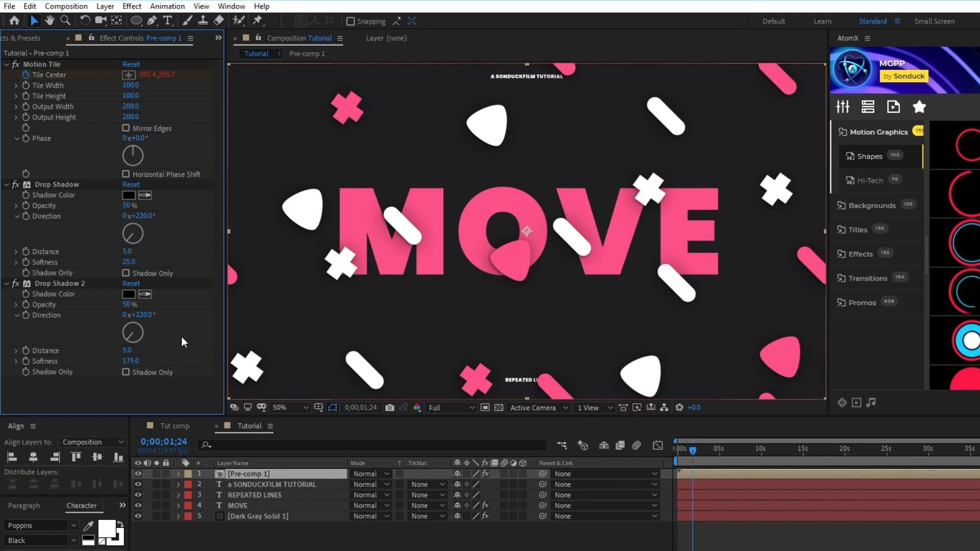
{"action": "key", "text": "ctrl+d"}
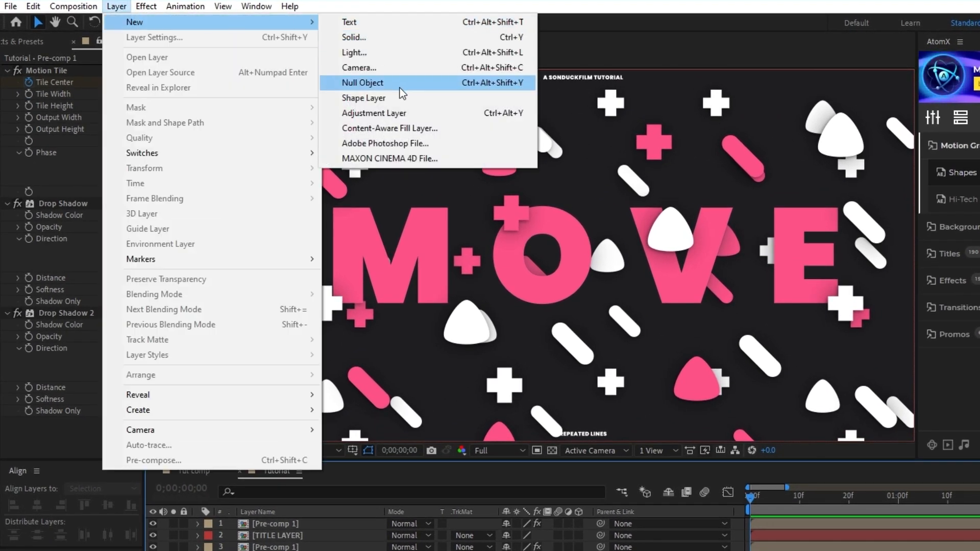
- Add an adjustment layer with a 180° Linear Wipe, keyframing Transition Completion from 100% to 0% by 1;20
{"action": "left_click", "coordinate": [373, 114]}
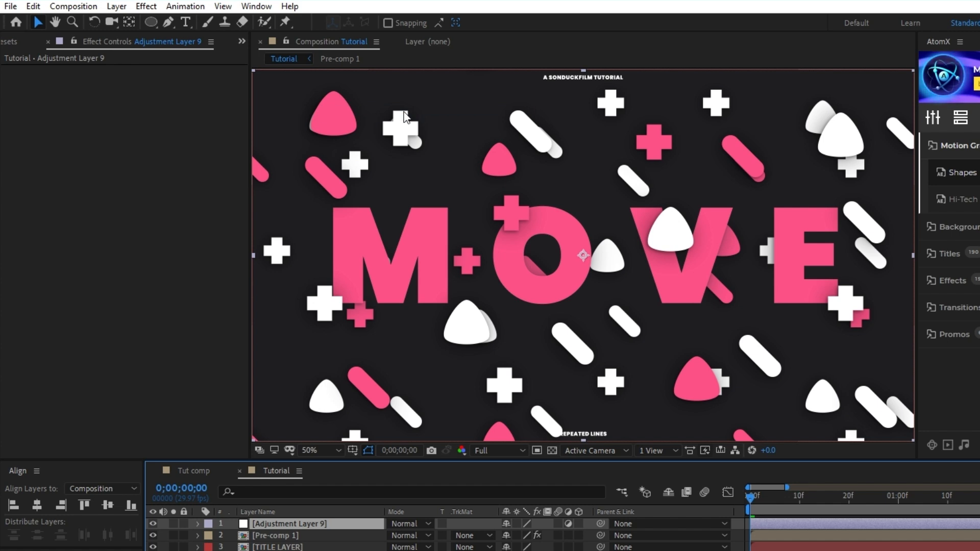
{"action": "left_click", "coordinate": [147, 6]}
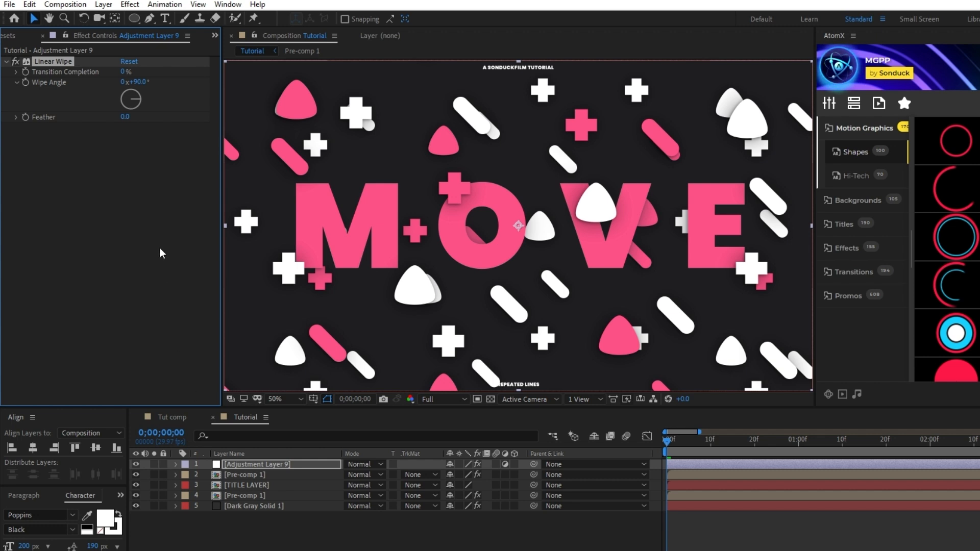
{"action": "mouse_move", "coordinate": [26, 76]}
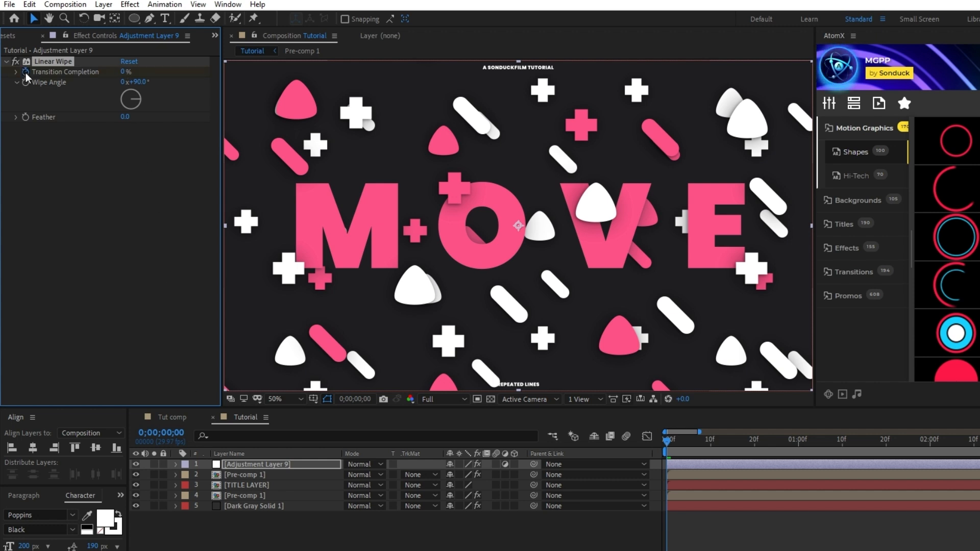
{"action": "left_click_drag", "start_coordinate": [127, 71], "coordinate": [169, 77]}
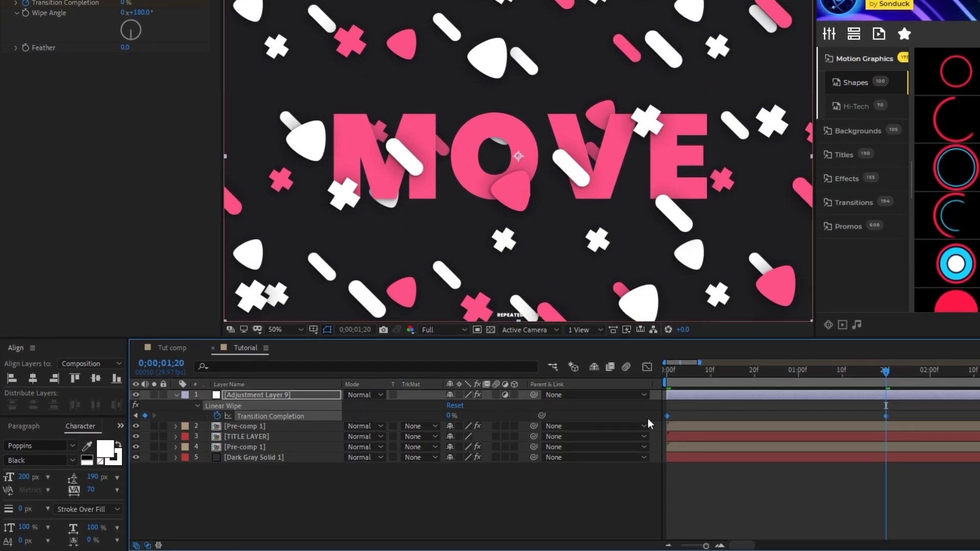
{"action": "mouse_move", "coordinate": [647, 367]}
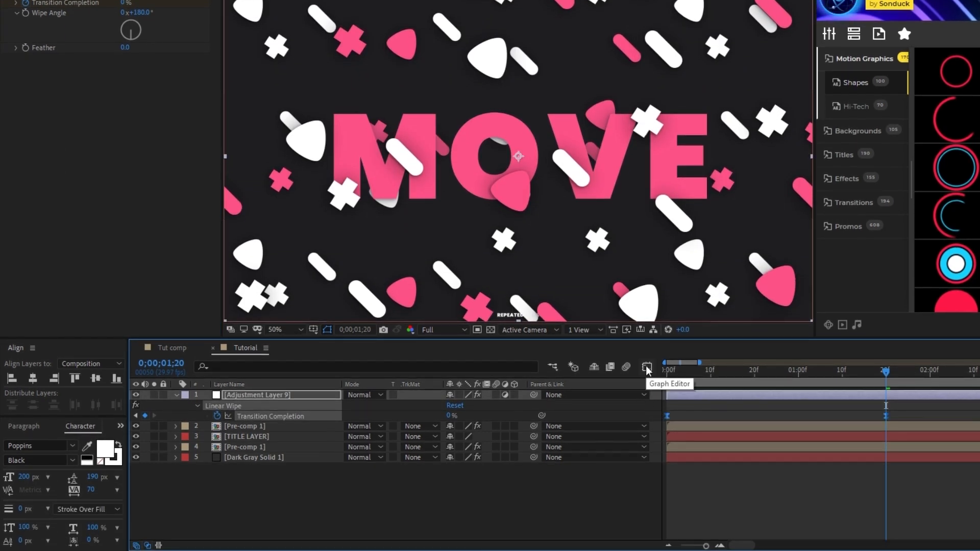
{"action": "left_click", "coordinate": [646, 367]}
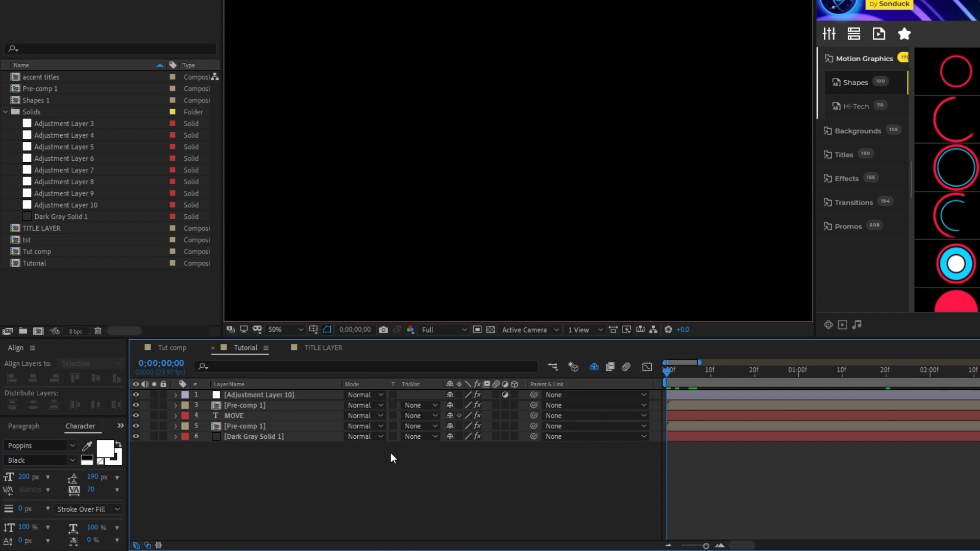
- Create Null 1 parenting the title and pre-comps, keyframing Position from 960,738 to 960,540 by 1;20
{"action": "left_click", "coordinate": [103, 6]}
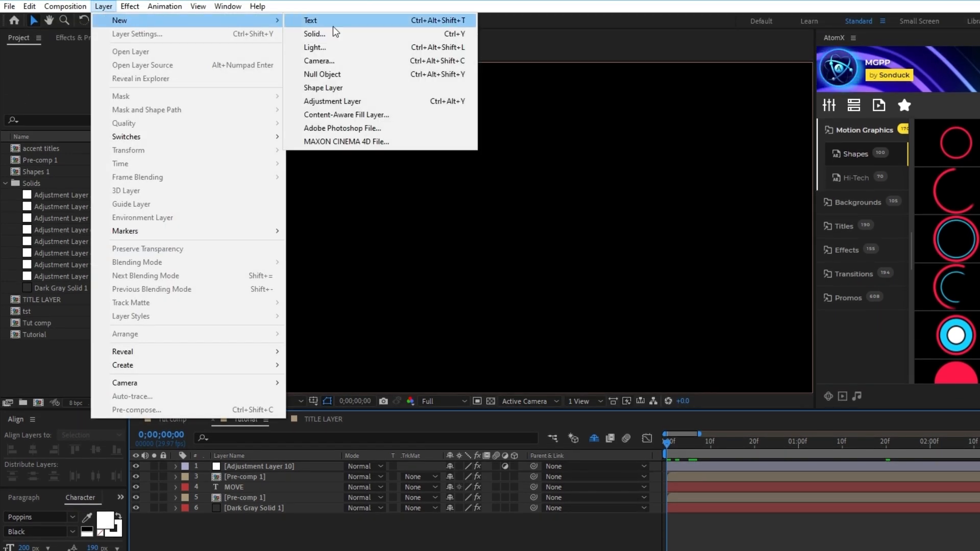
{"action": "left_click", "coordinate": [322, 74]}
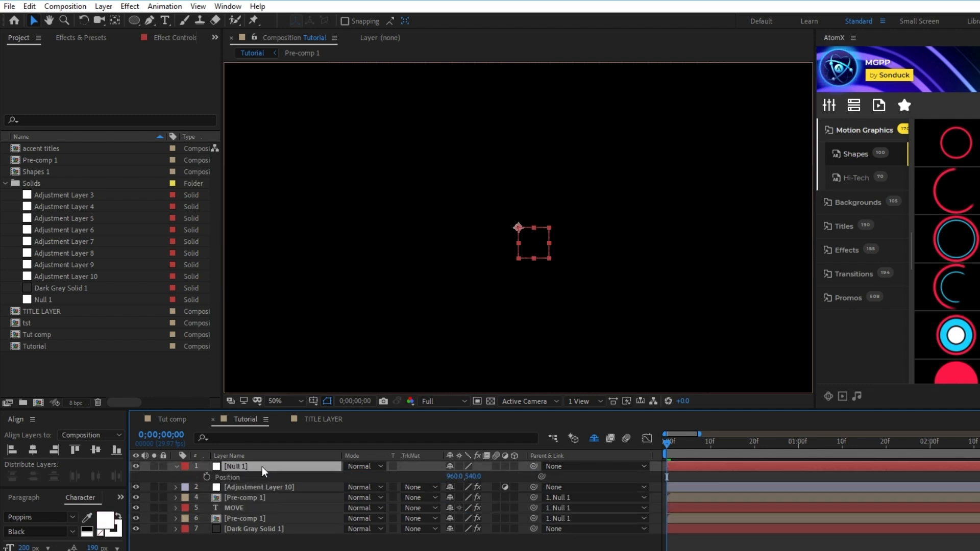
{"action": "left_click", "coordinate": [207, 477]}
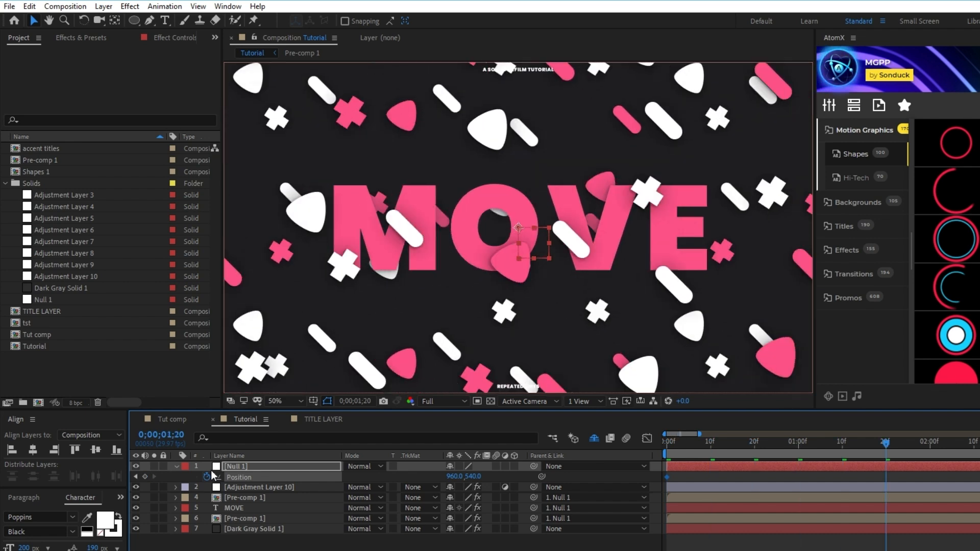
{"action": "mouse_move", "coordinate": [138, 478]}
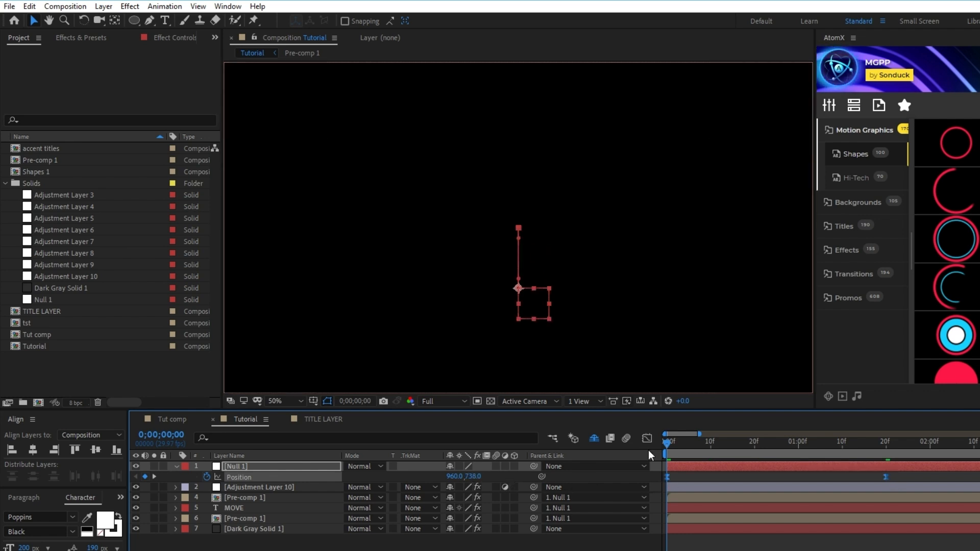
{"action": "left_click", "coordinate": [648, 438]}
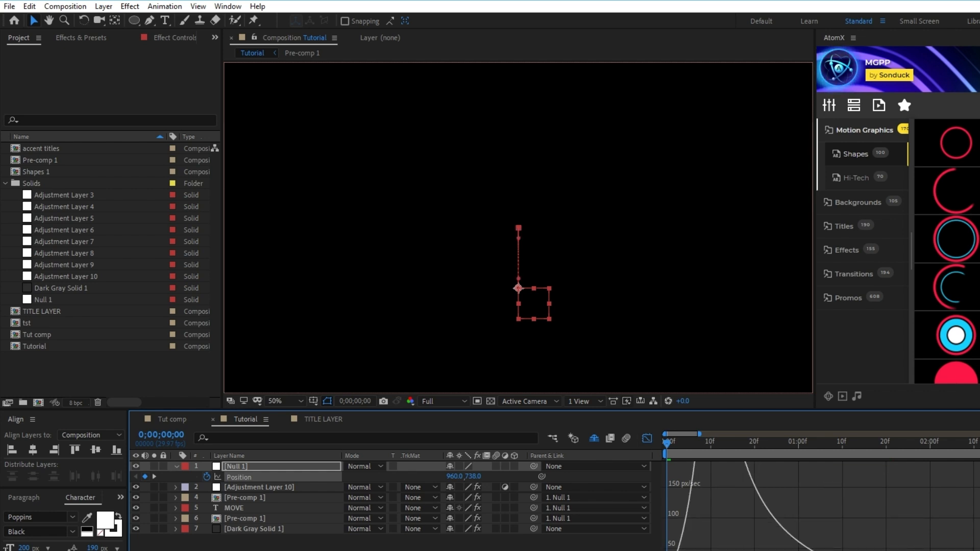